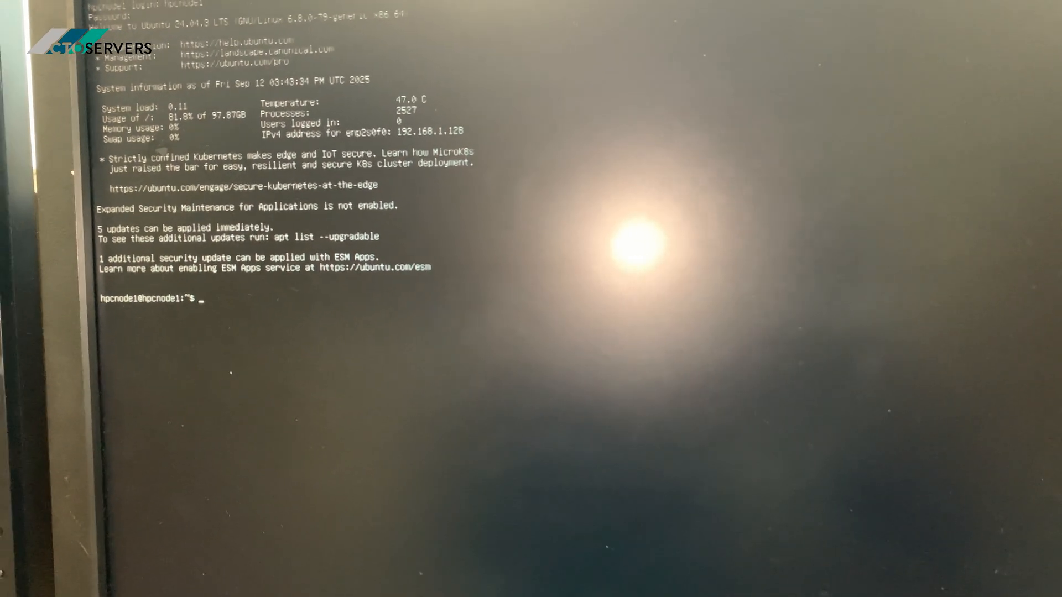
# Run nvidia-smi to report the NVIDIA L40S GPU, driver 575.64.03 and no running processes
pyautogui.write('nvidi')
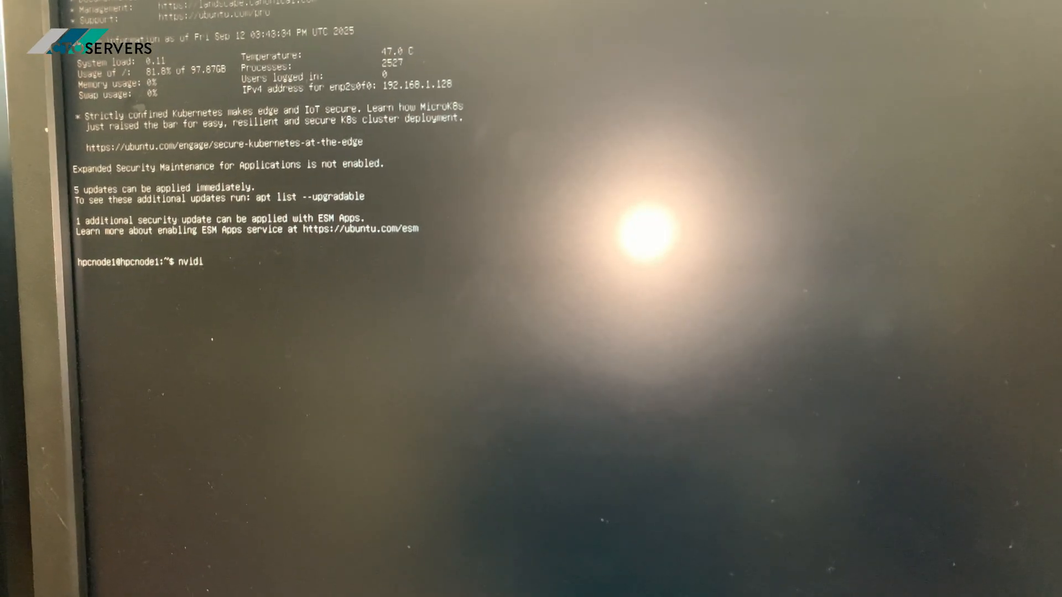
pyautogui.write('a-s')
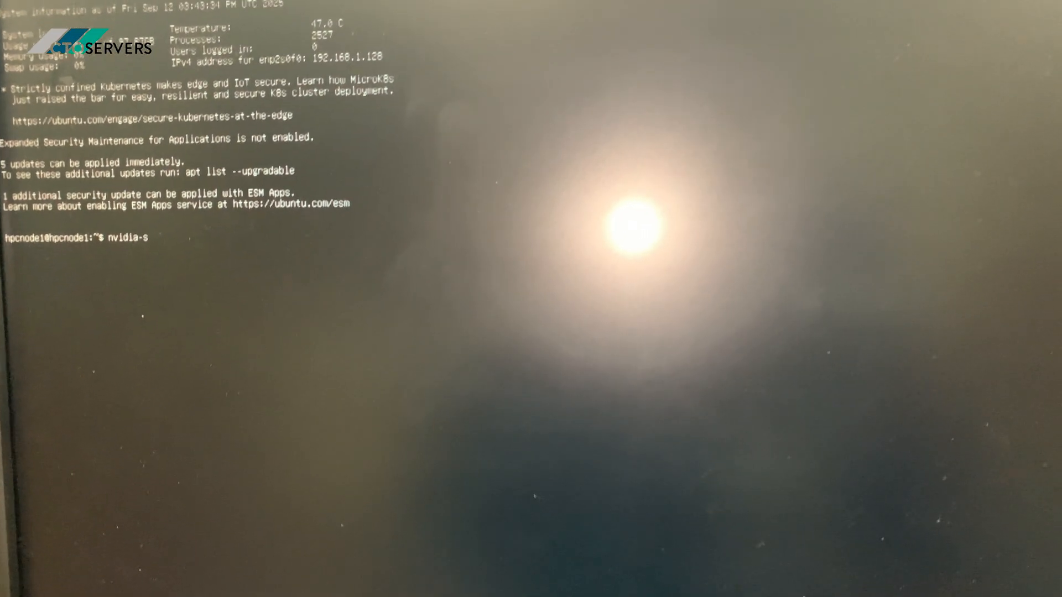
pyautogui.press('Return')
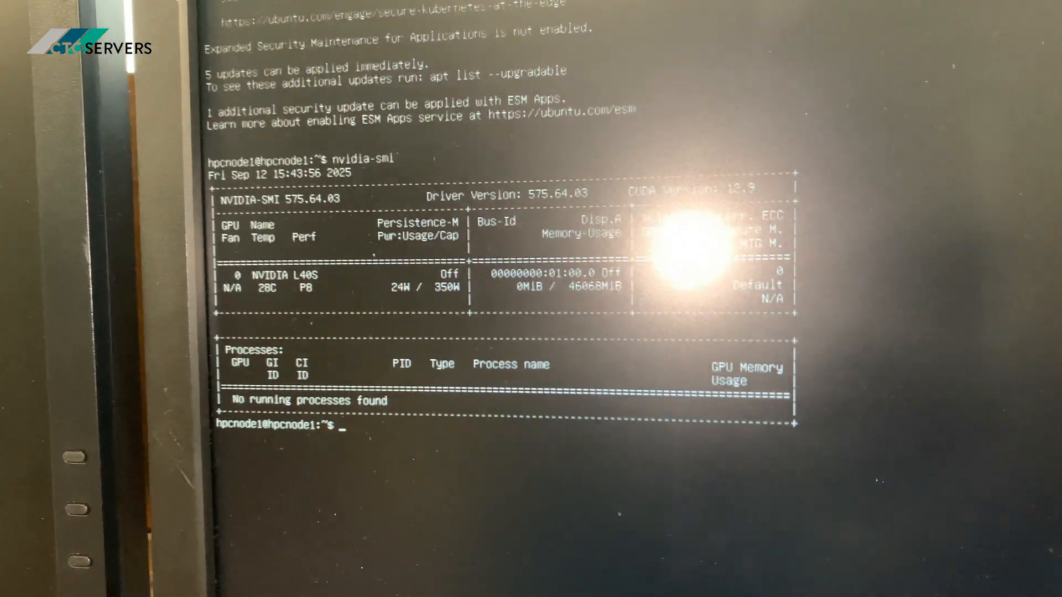